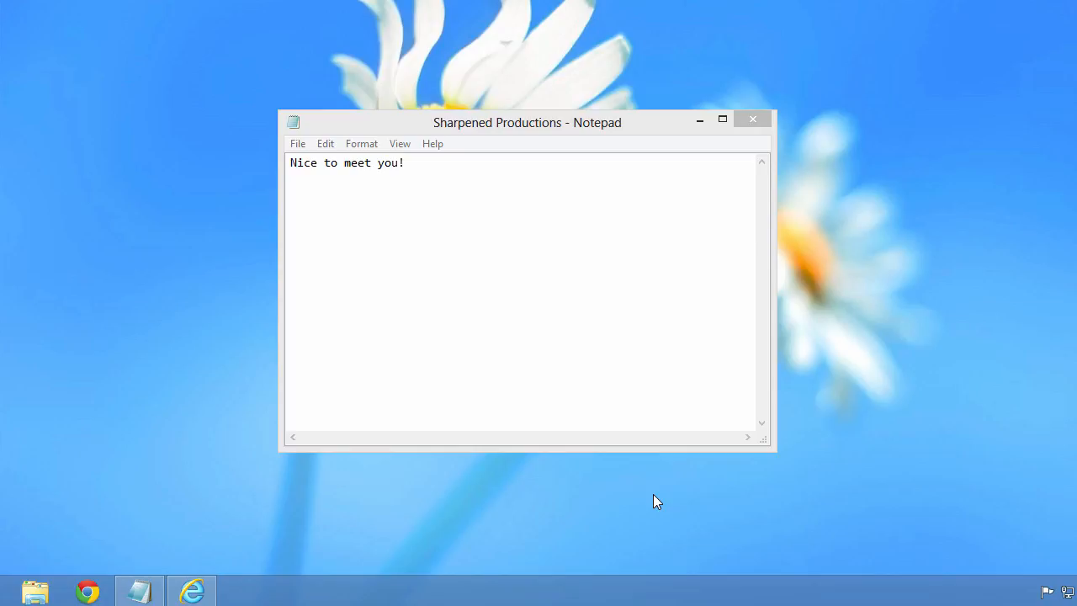
Step: Add the Touch Keyboard toolbar to the taskbar from the Toolbars menu
{"action": "right_click", "coordinate": [658, 592]}
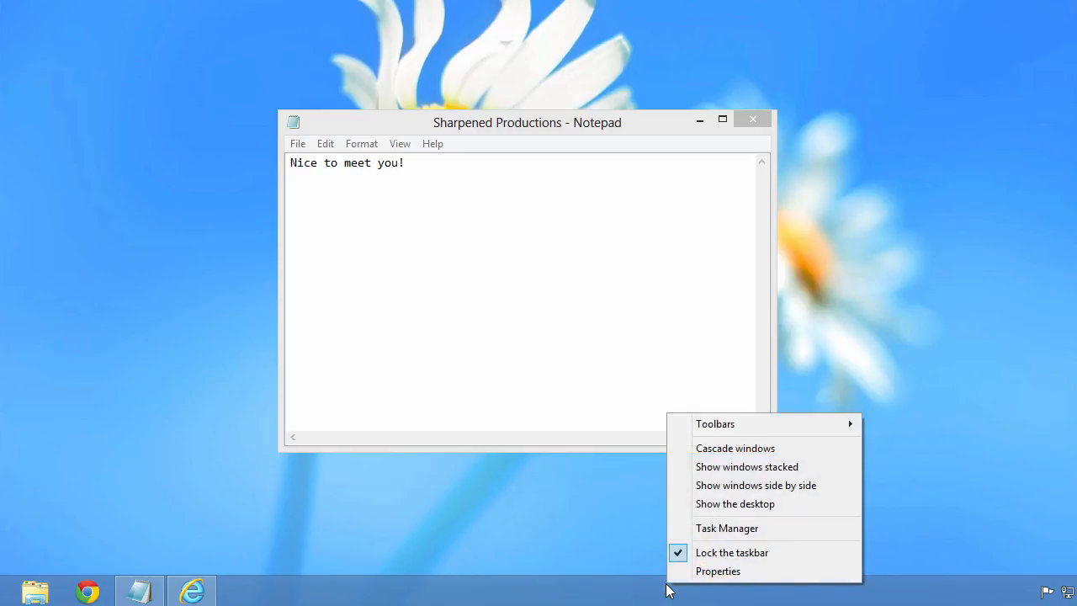
{"action": "left_click", "coordinate": [715, 424]}
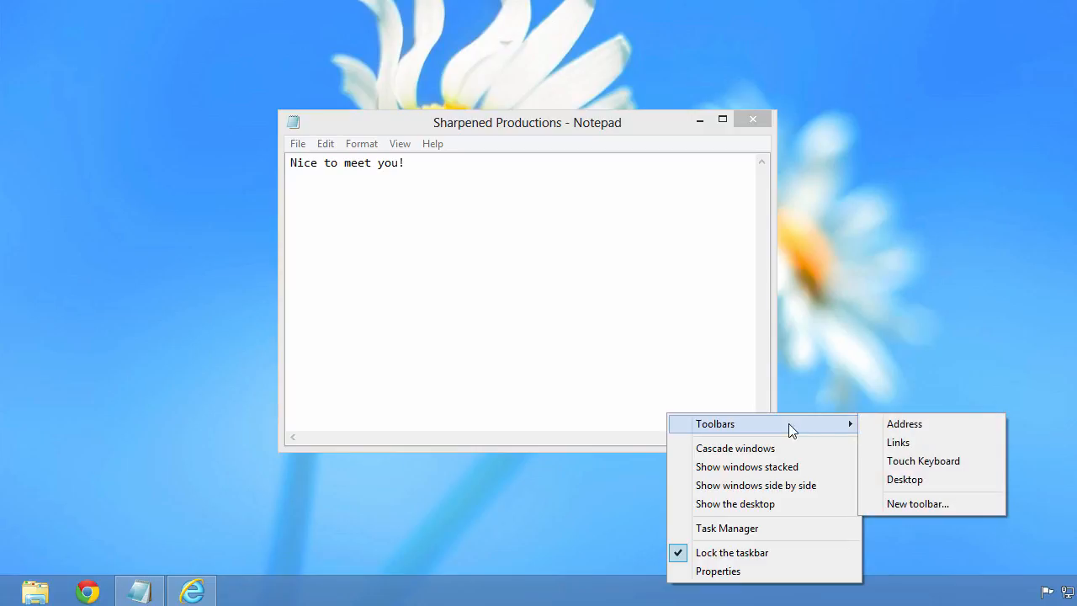
{"action": "left_click", "coordinate": [923, 461]}
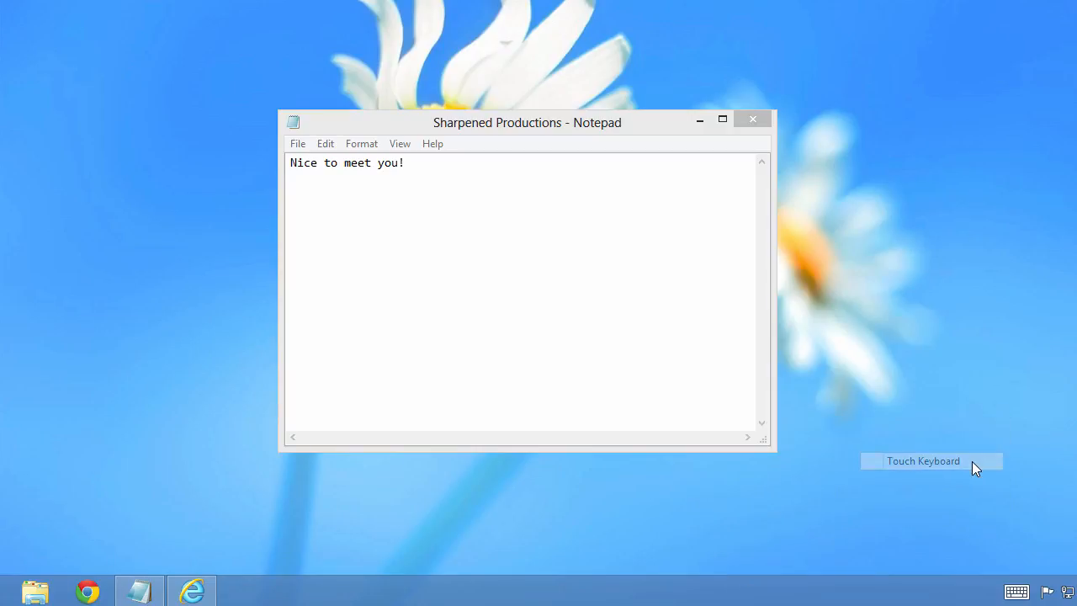
{"action": "mouse_move", "coordinate": [1008, 587]}
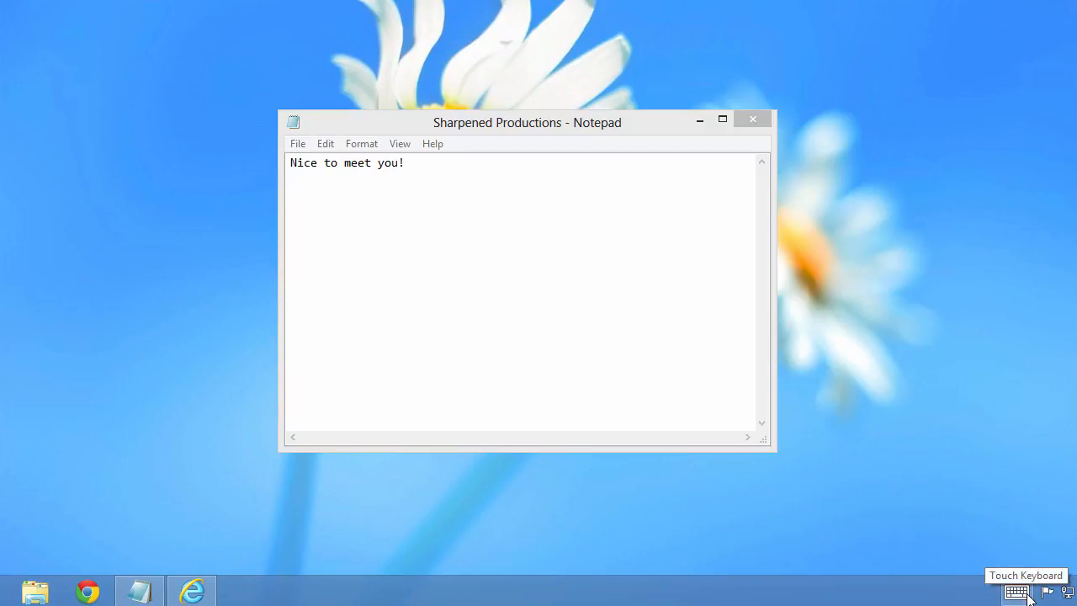
Step: Open the touch keyboard from its taskbar icon and browse the smiley emoji panel
{"action": "left_click", "coordinate": [1007, 591]}
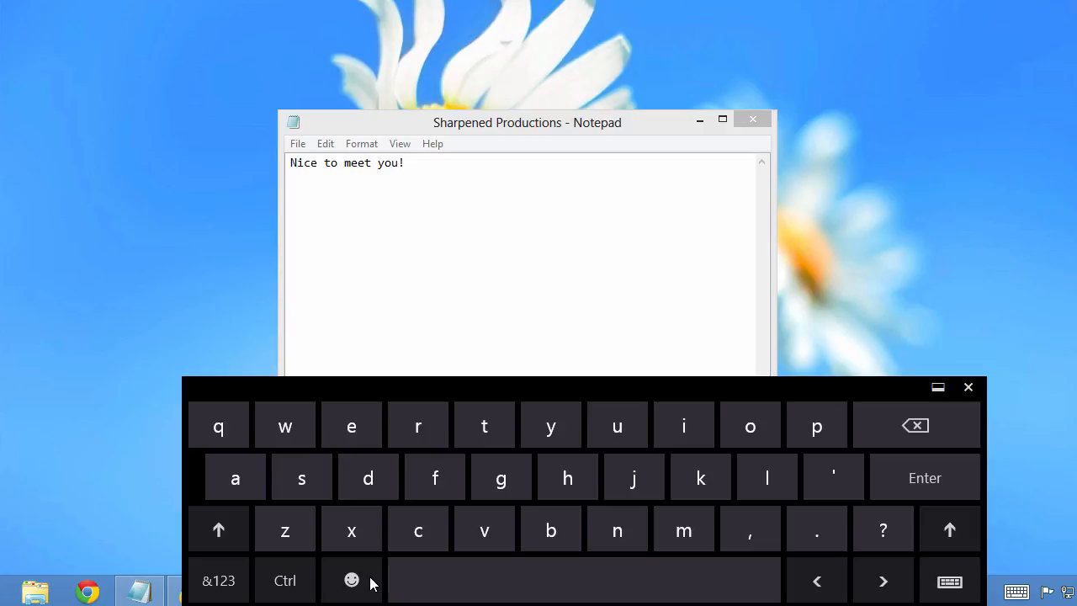
{"action": "left_click", "coordinate": [352, 580]}
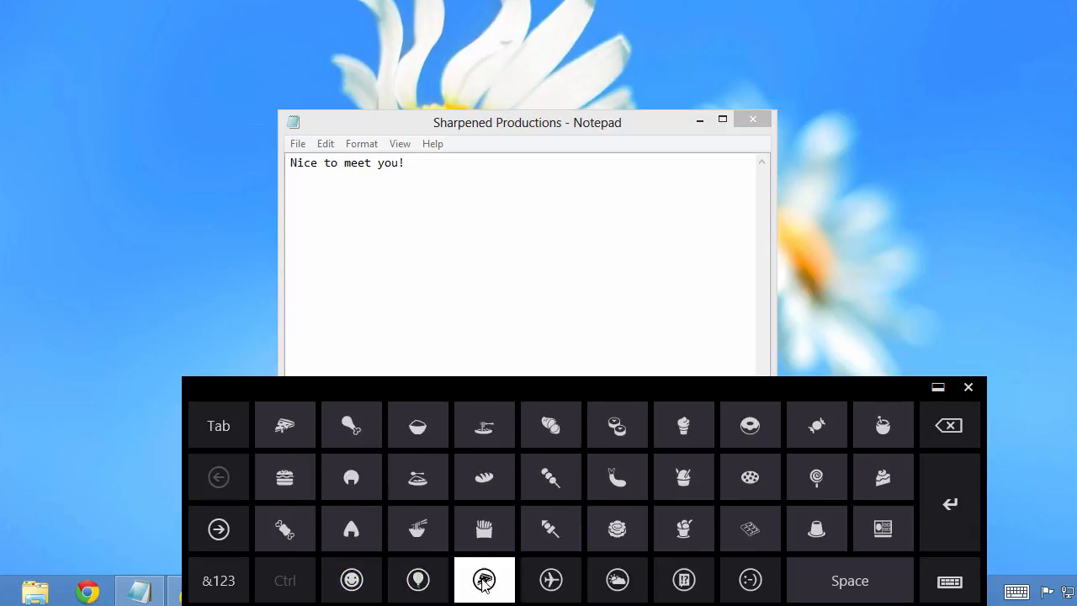
{"action": "left_click", "coordinate": [352, 580]}
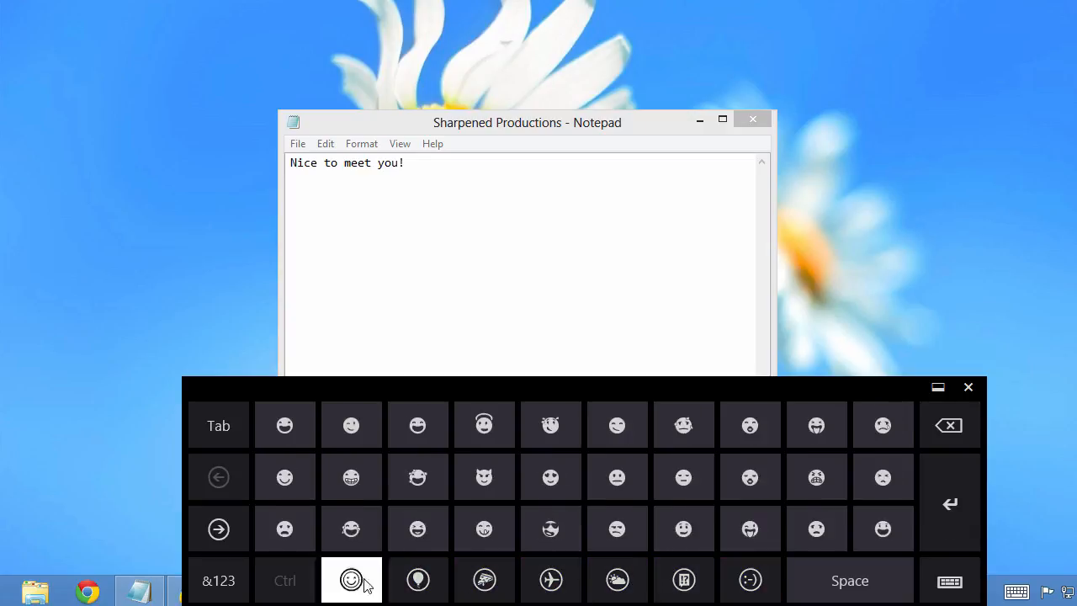
{"action": "left_click", "coordinate": [350, 580]}
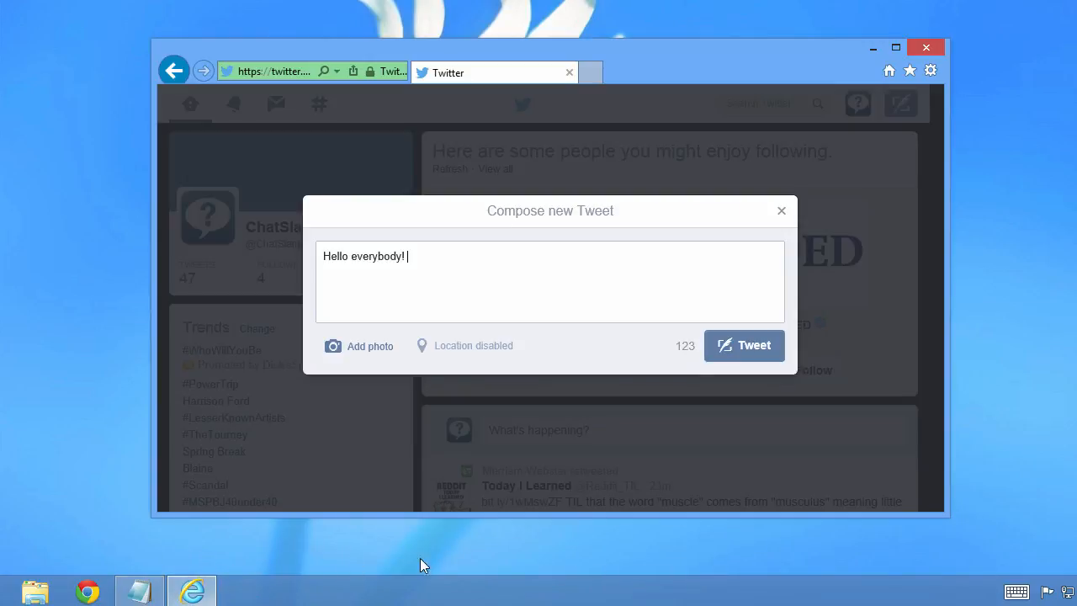
Step: Insert a grinning smiley emoji after 'Hello everybody!' using the touch keyboard
{"action": "left_click", "coordinate": [1013, 591]}
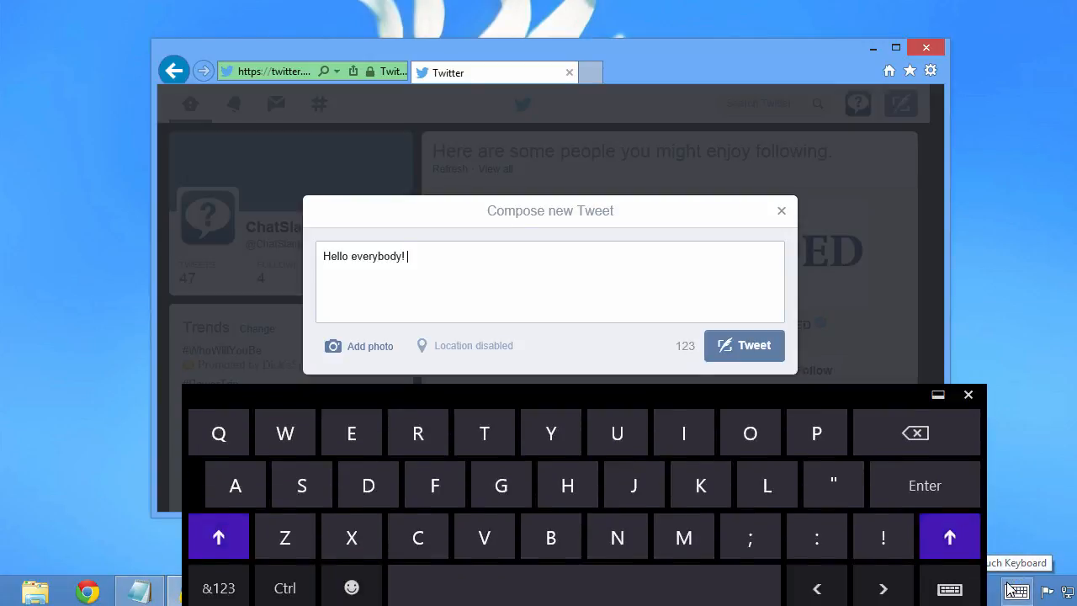
{"action": "left_click", "coordinate": [351, 586]}
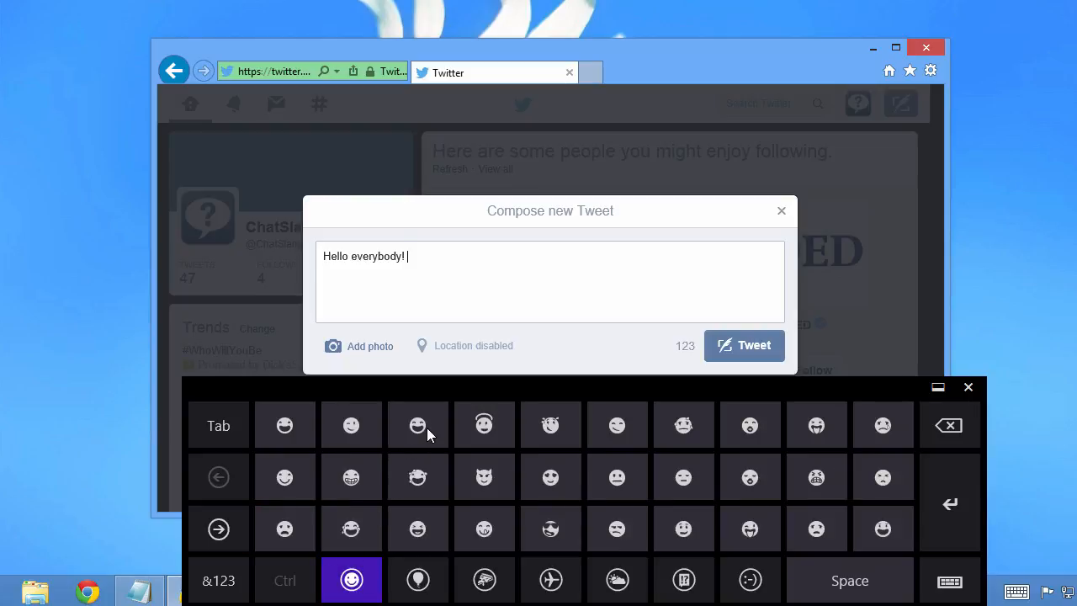
{"action": "left_click", "coordinate": [417, 425]}
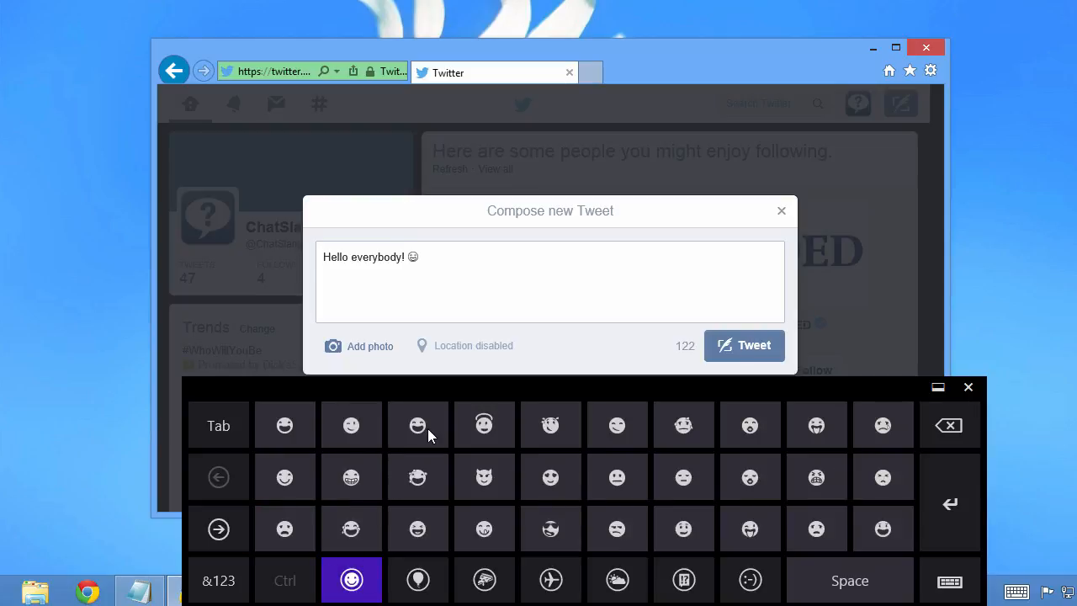